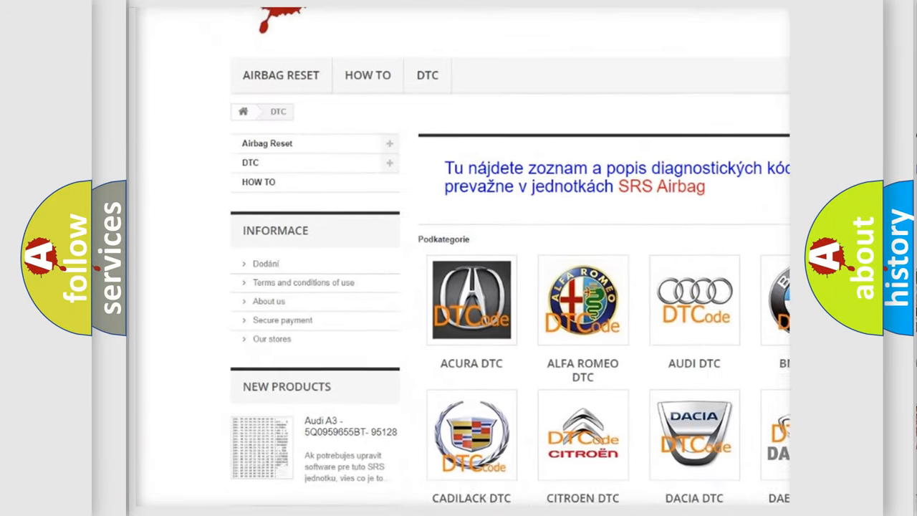
Step: Scroll down the DTC page to the long list of trouble code entries
scroll(down, 3)
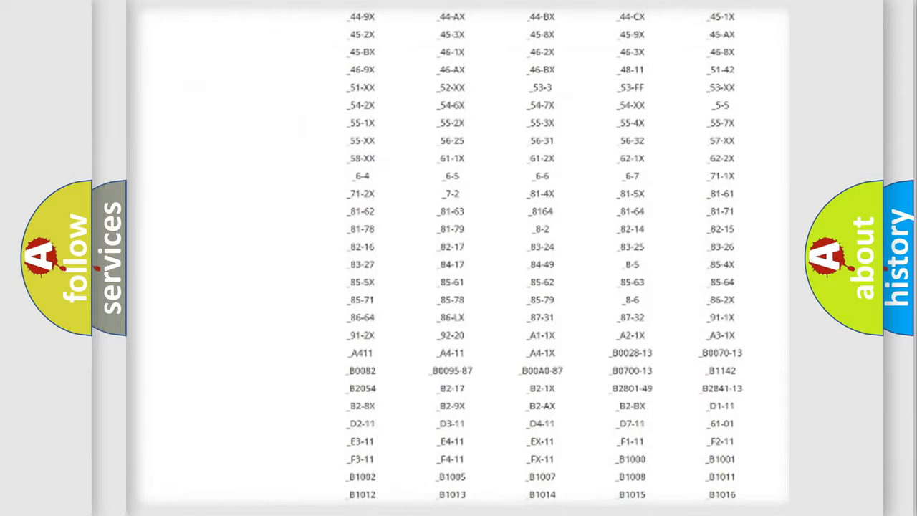
scroll(down, 3)
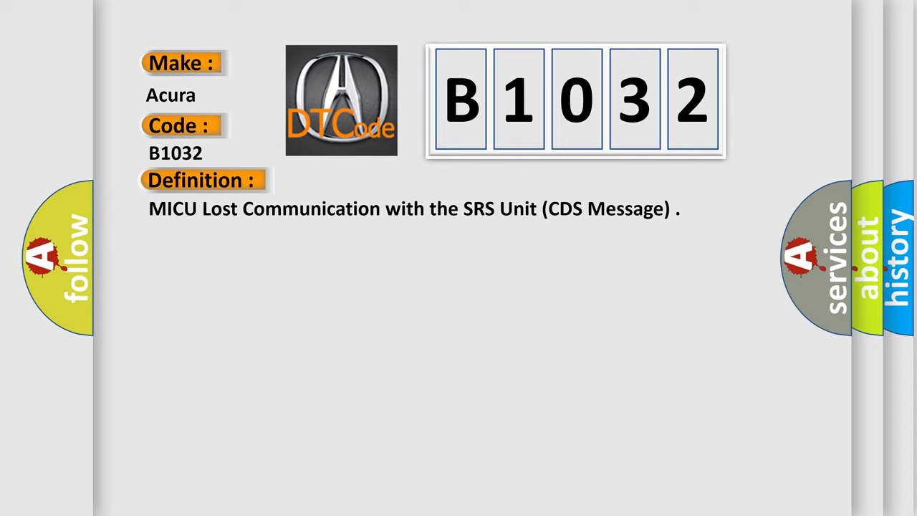
Step: Reveal the Description for B1032: poor communication with the SRS unit
click(373, 180)
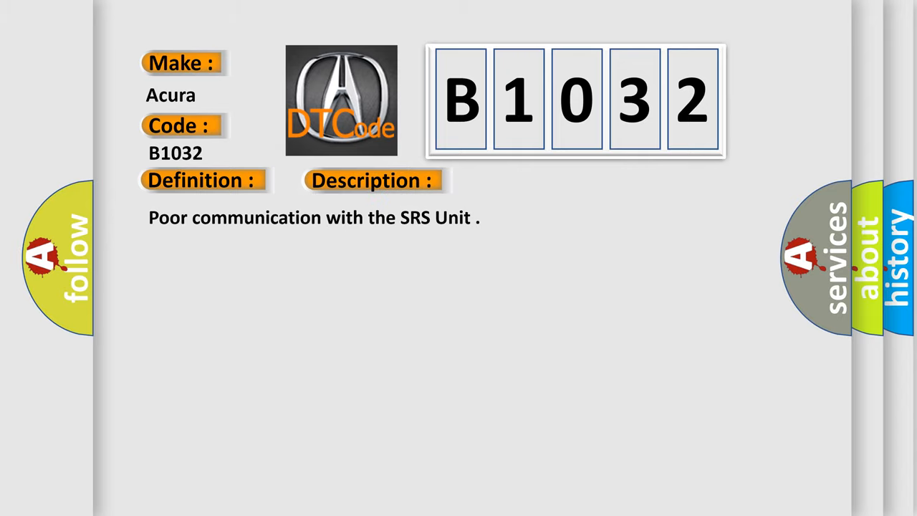